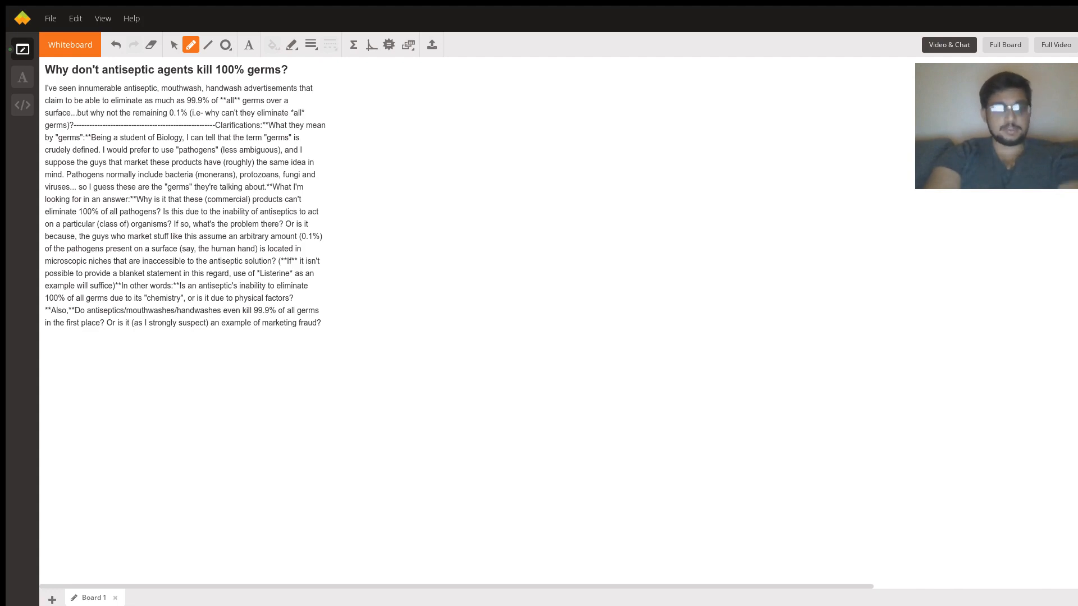
{"action": "mouse_move", "coordinate": [503, 82]}
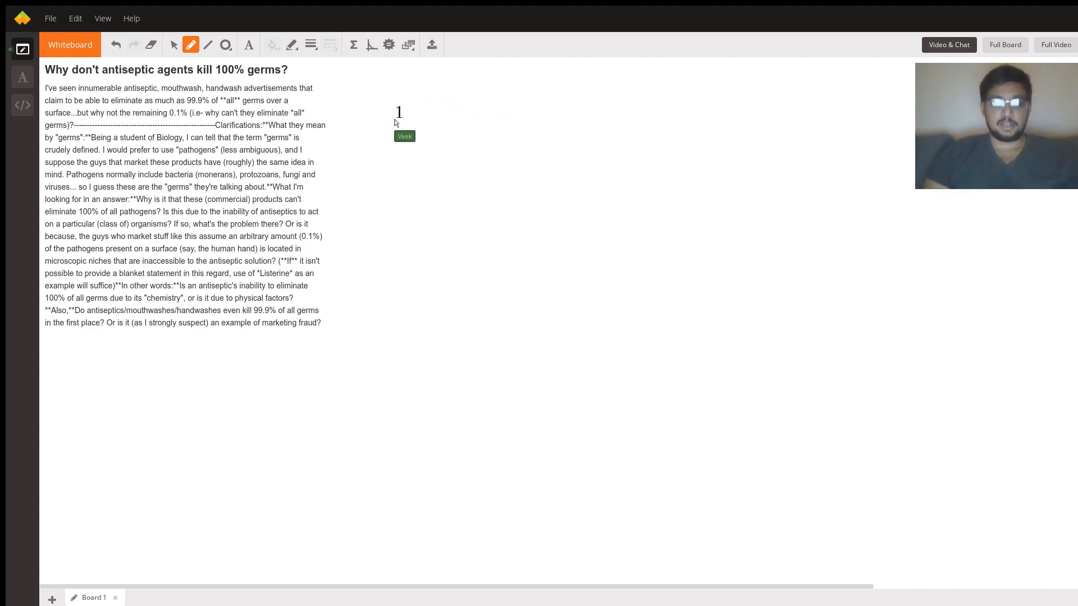
Complete the first reason so the list reads "1) Legal liability".
{"action": "type", "text": ") Lega"}
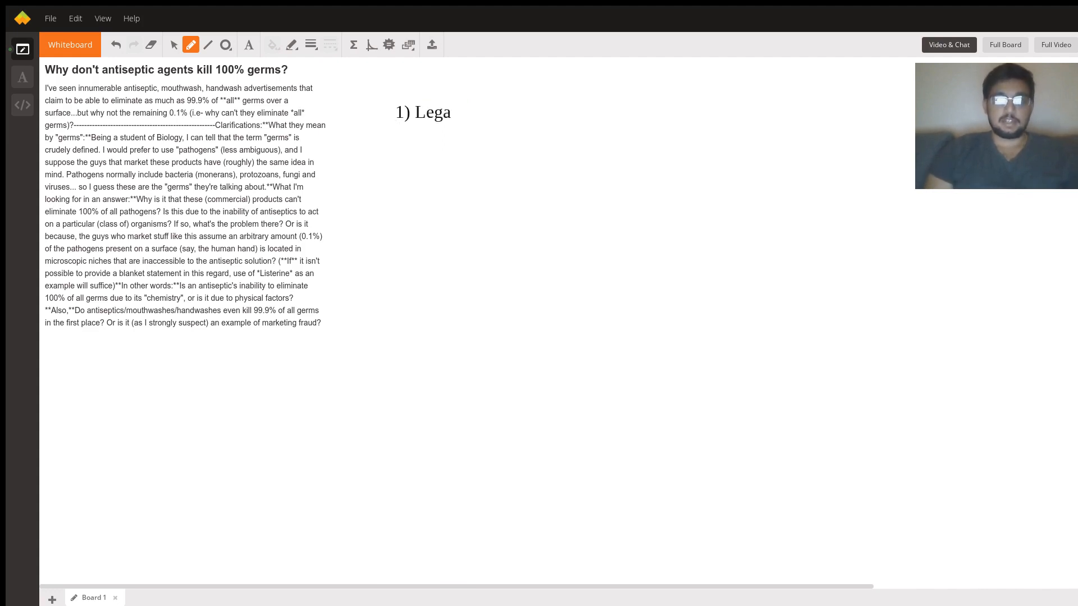
{"action": "type", "text": "l liability"}
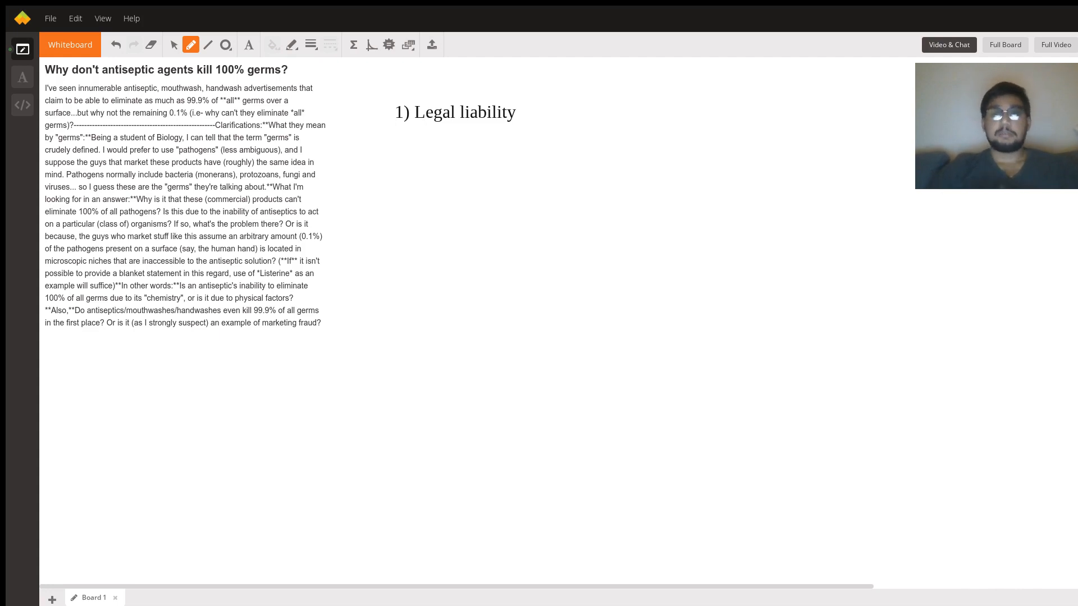
Add "2) biology" as the second reason with "-Mutation" listed beneath it.
{"action": "type", "text": "2)"}
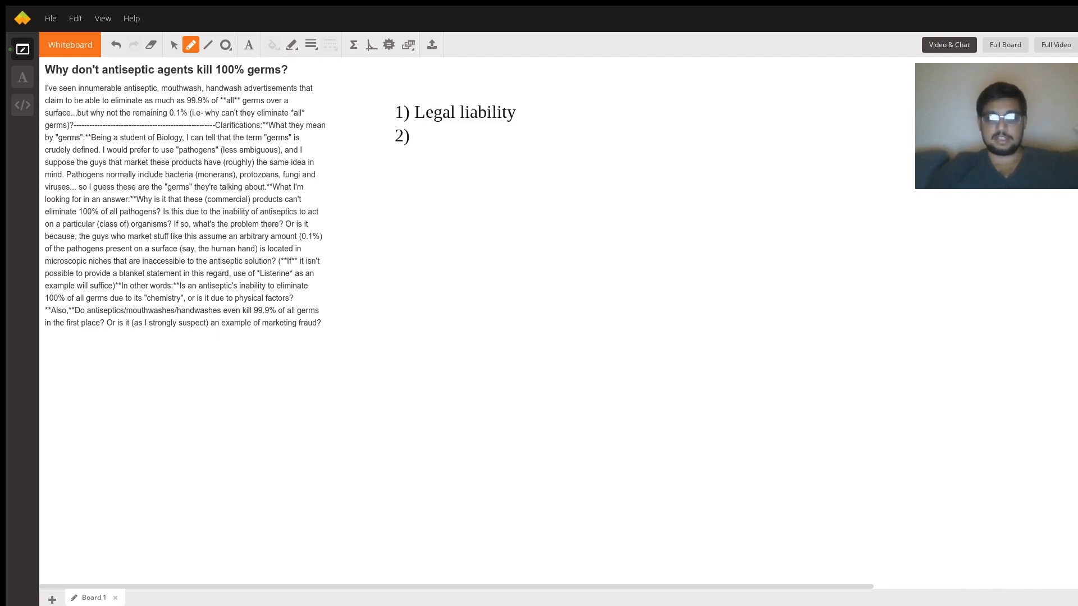
{"action": "type", "text": "biology"}
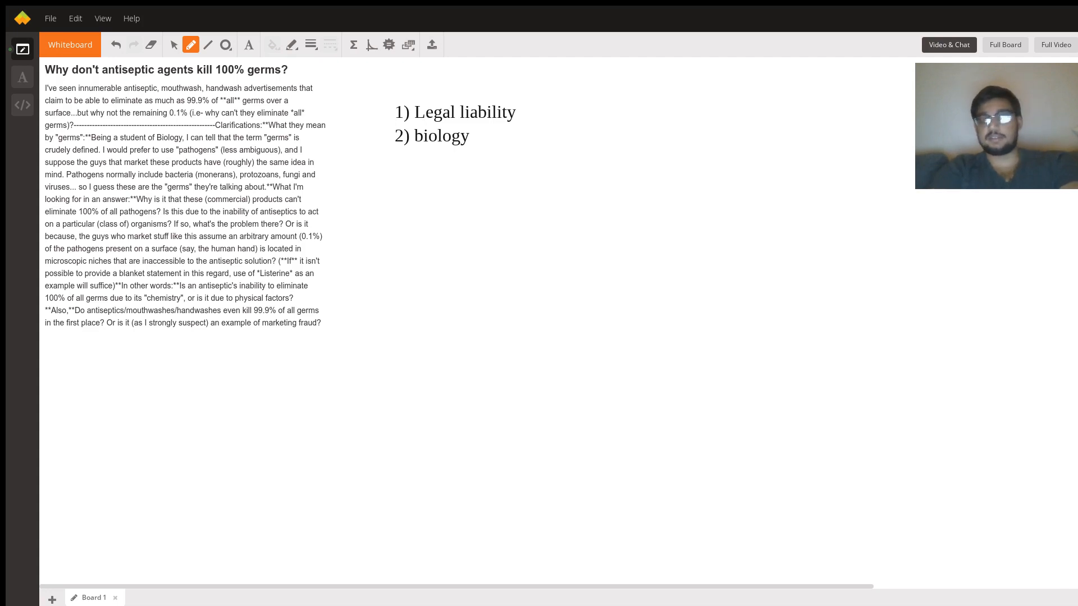
{"action": "left_click", "coordinate": [398, 159]}
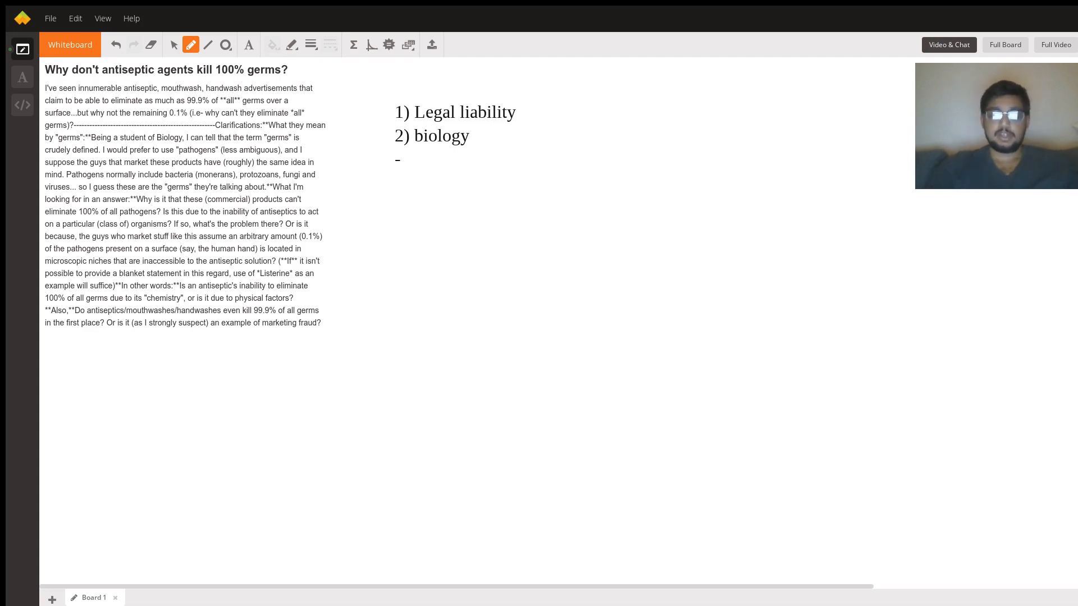
{"action": "type", "text": "Mutation"}
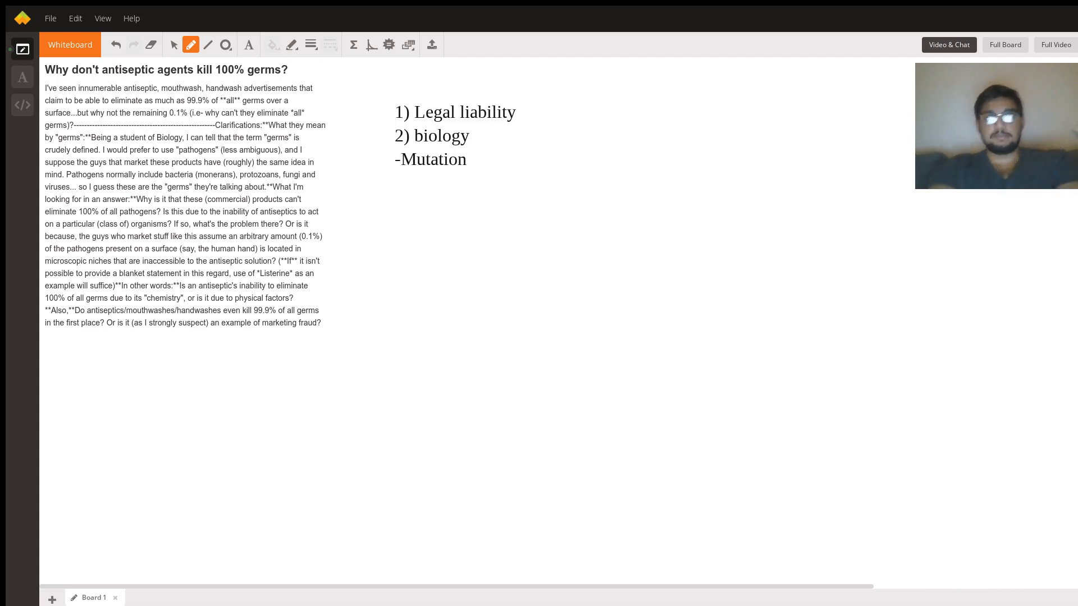